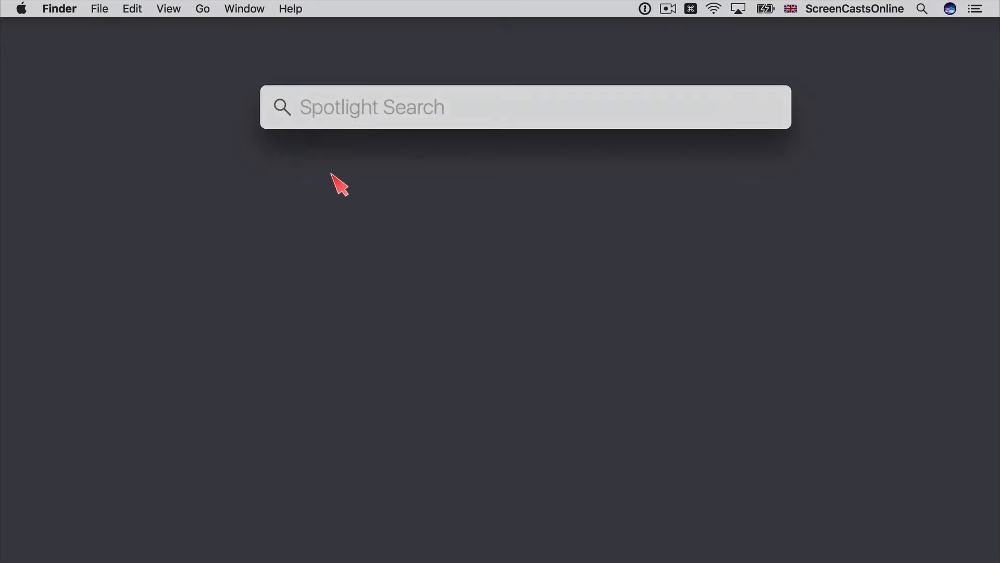
Search for 'system Preferences' and launch System Preferences to show all preference panes
text(system Preferences)
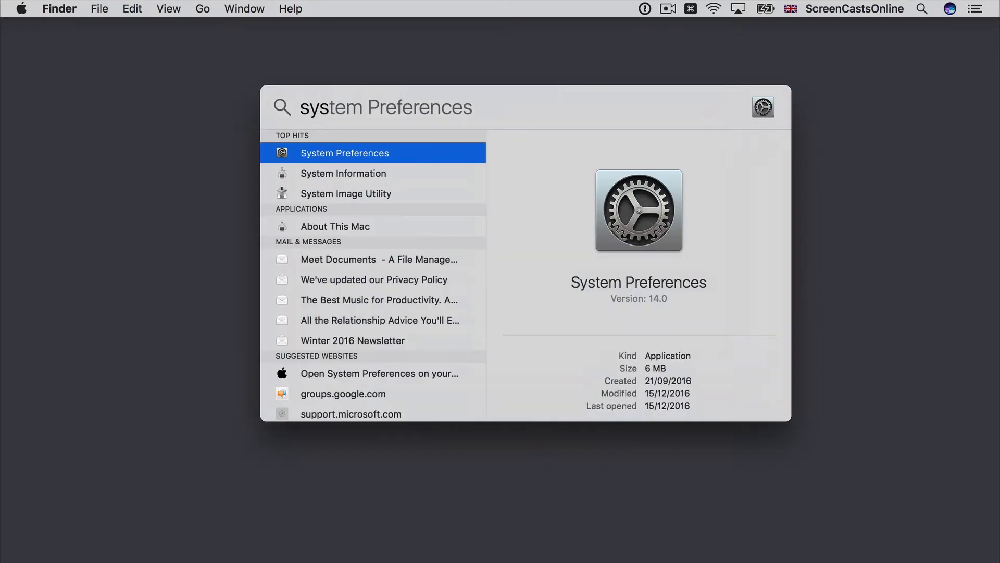
click(21, 9)
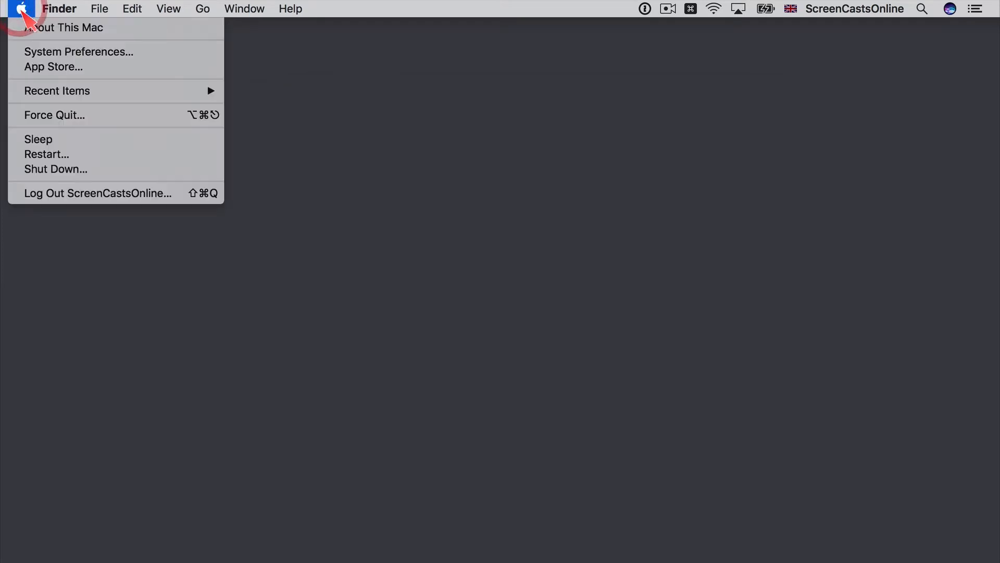
click(78, 52)
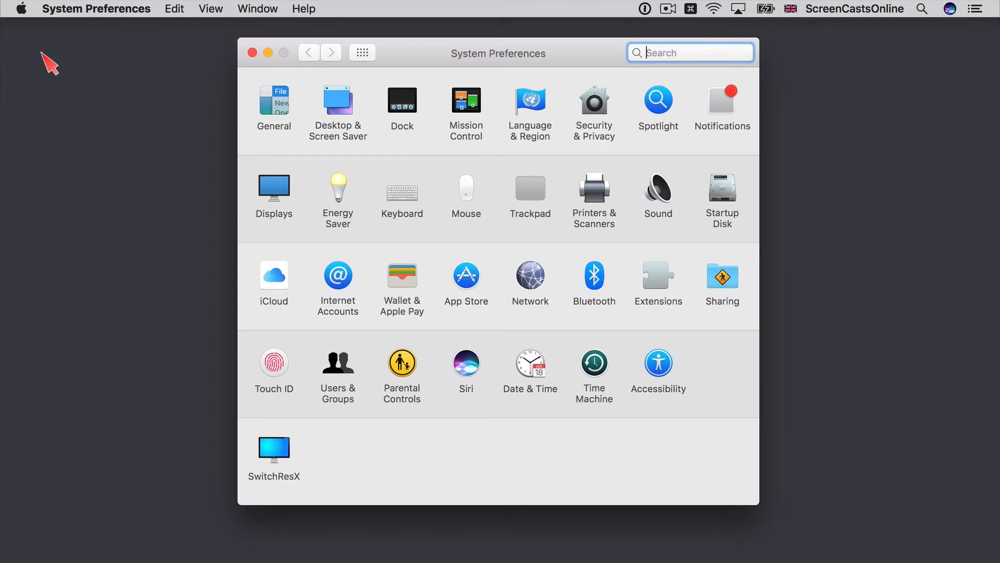
Search the preferences for 'app' and open the App Store pane
text(a)
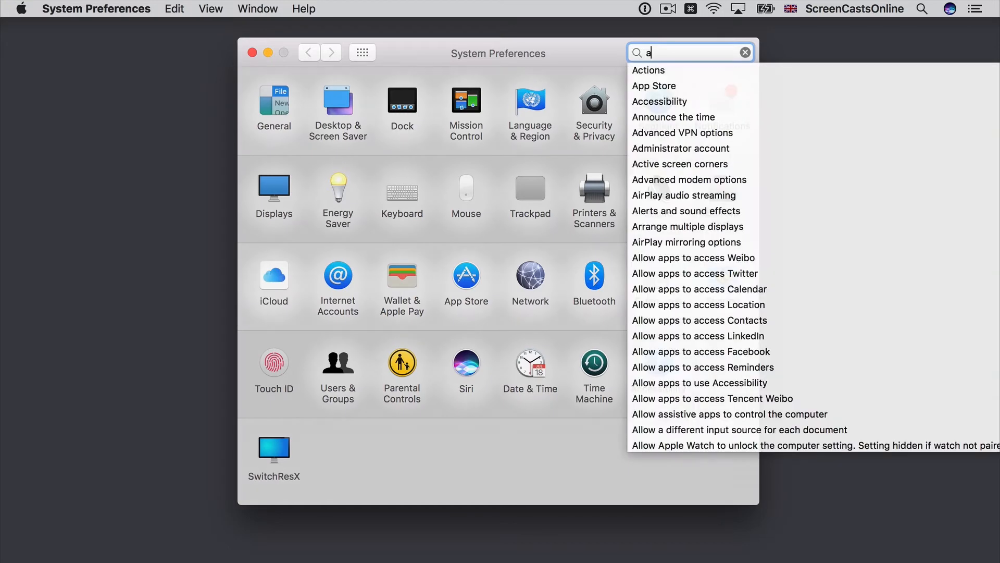
text(pp)
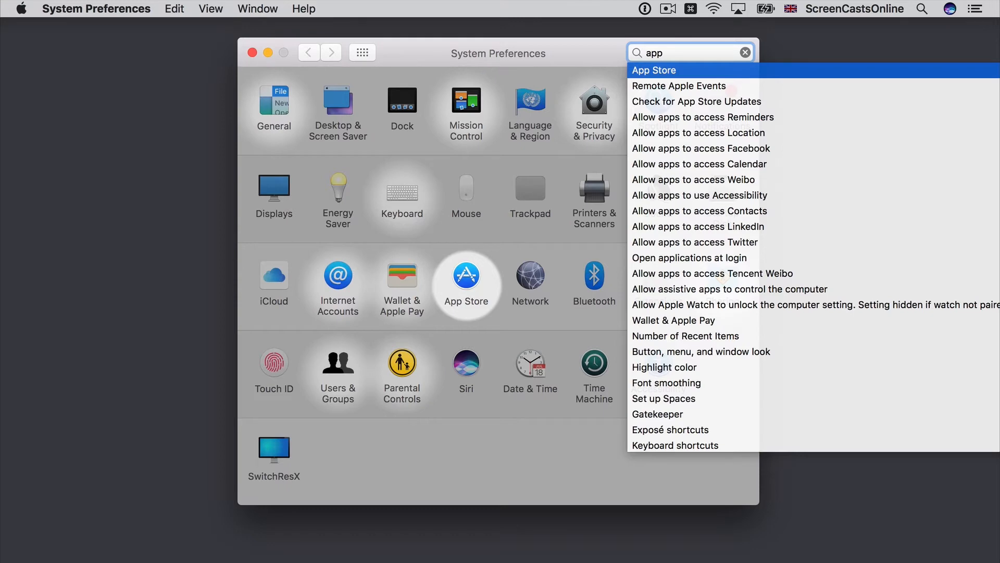
click(653, 70)
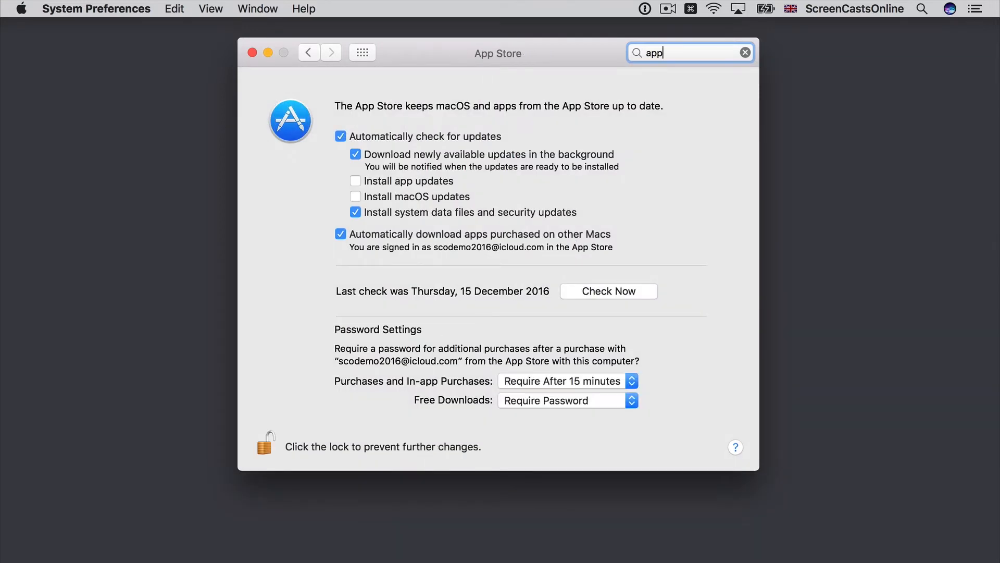
mouse_move(322, 160)
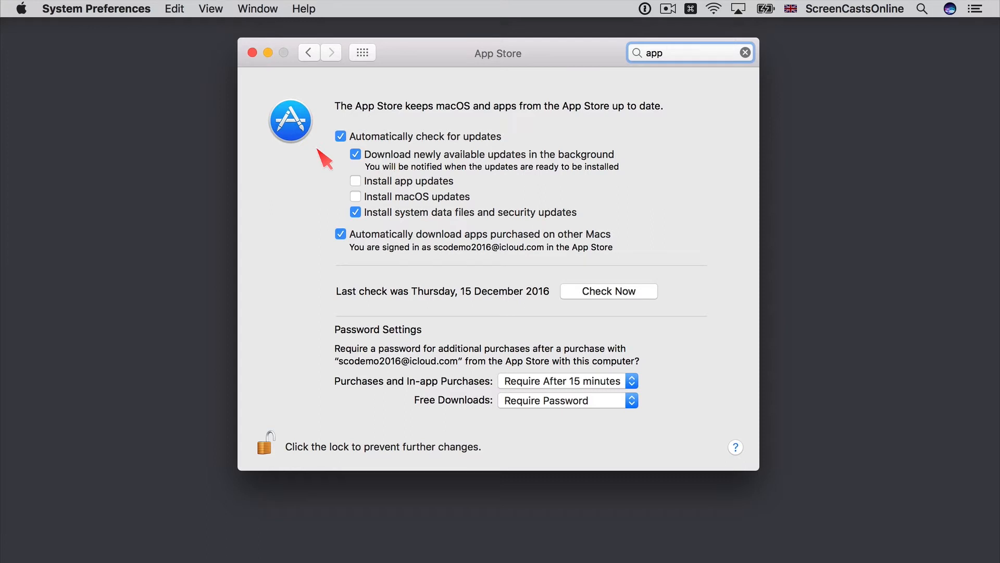
mouse_move(429, 174)
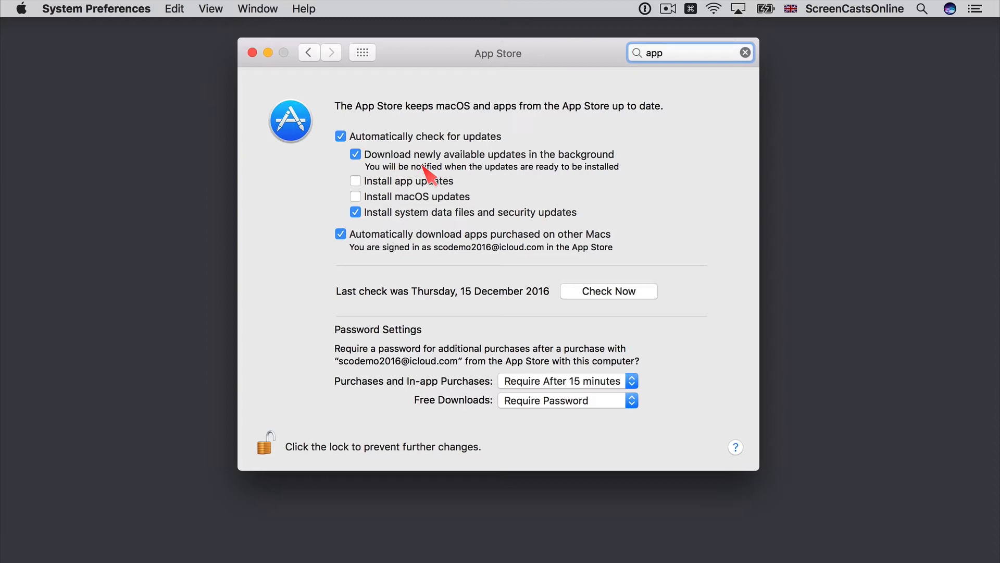
mouse_move(399, 191)
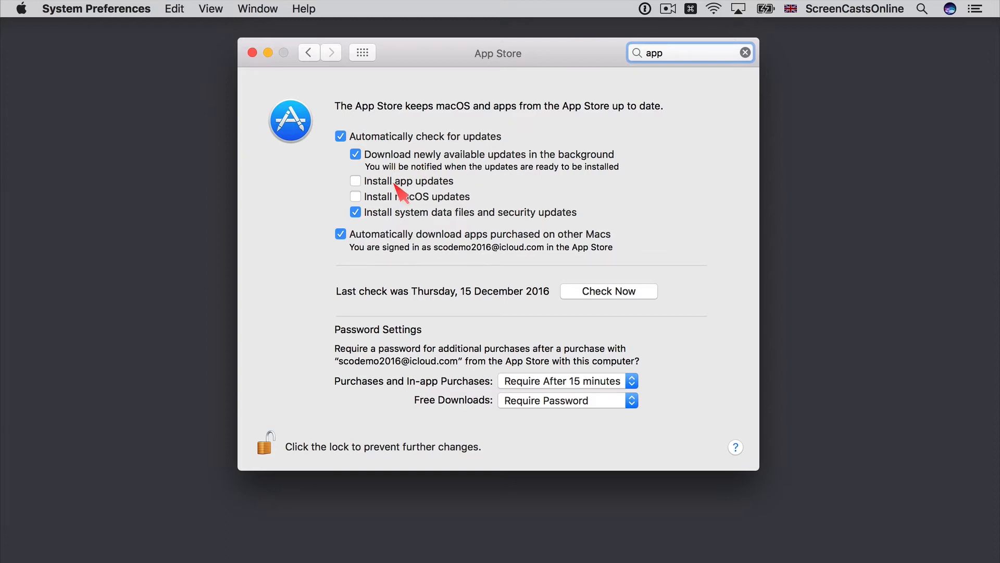
mouse_move(494, 193)
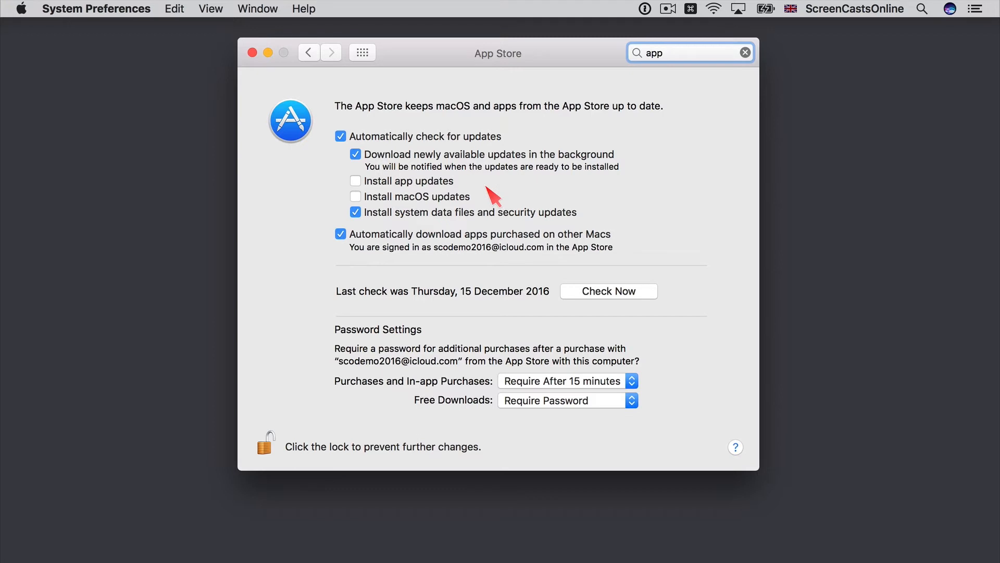
click(688, 53)
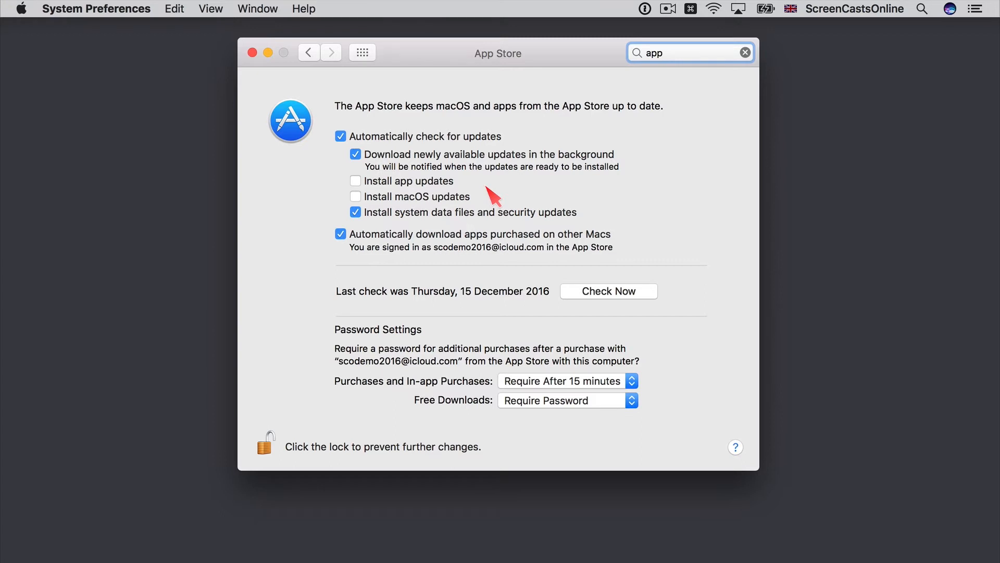
mouse_move(456, 211)
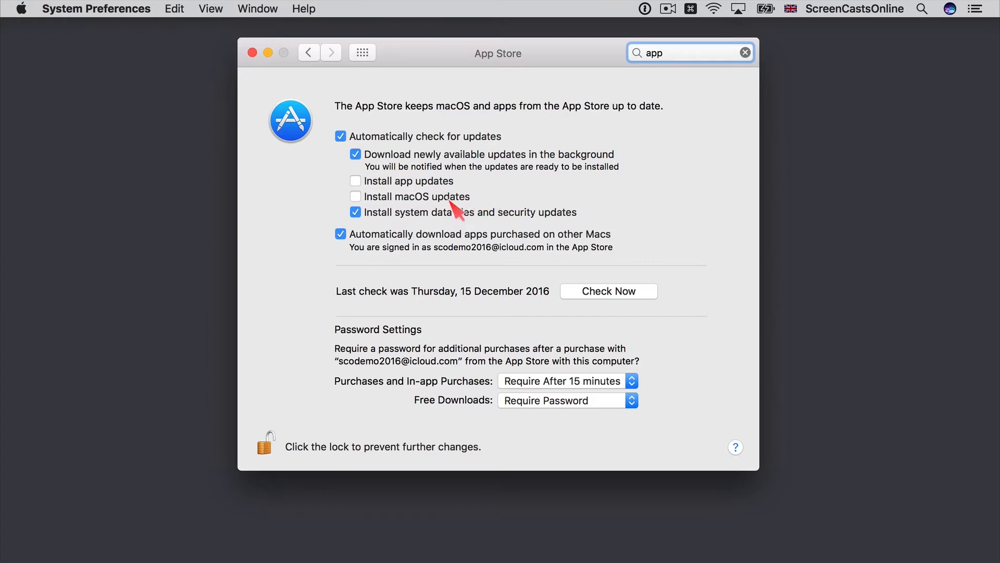
mouse_move(413, 235)
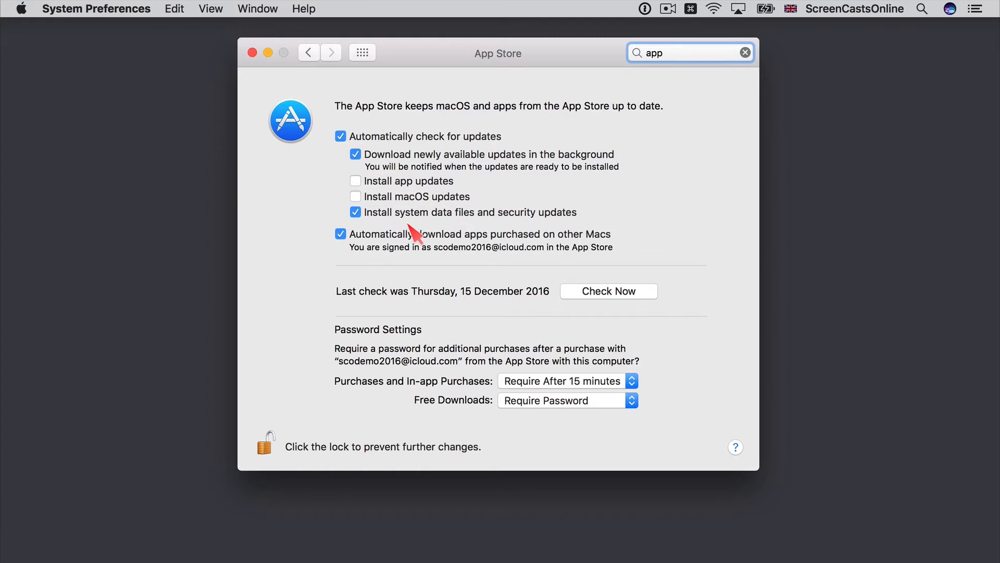
click(688, 52)
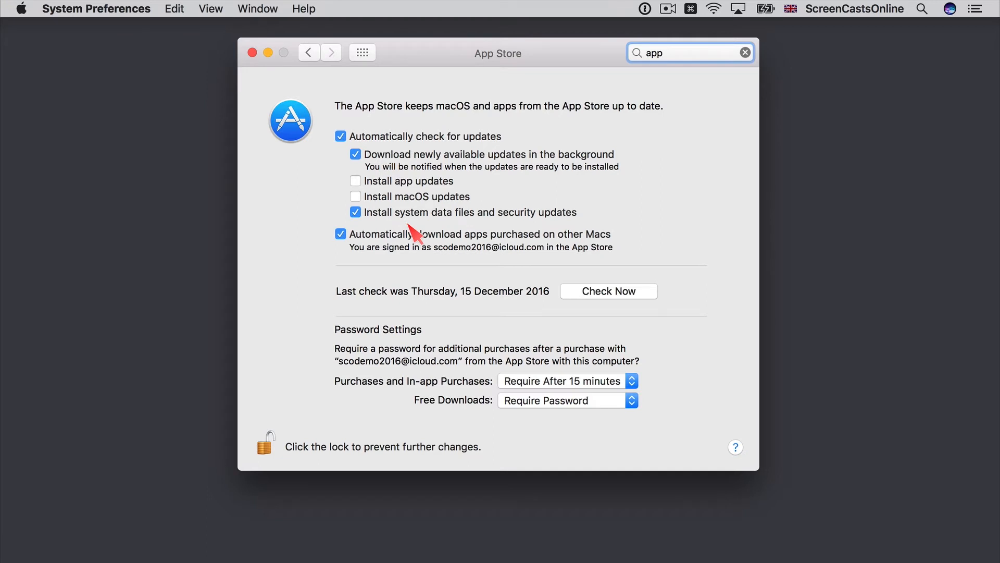
mouse_move(405, 229)
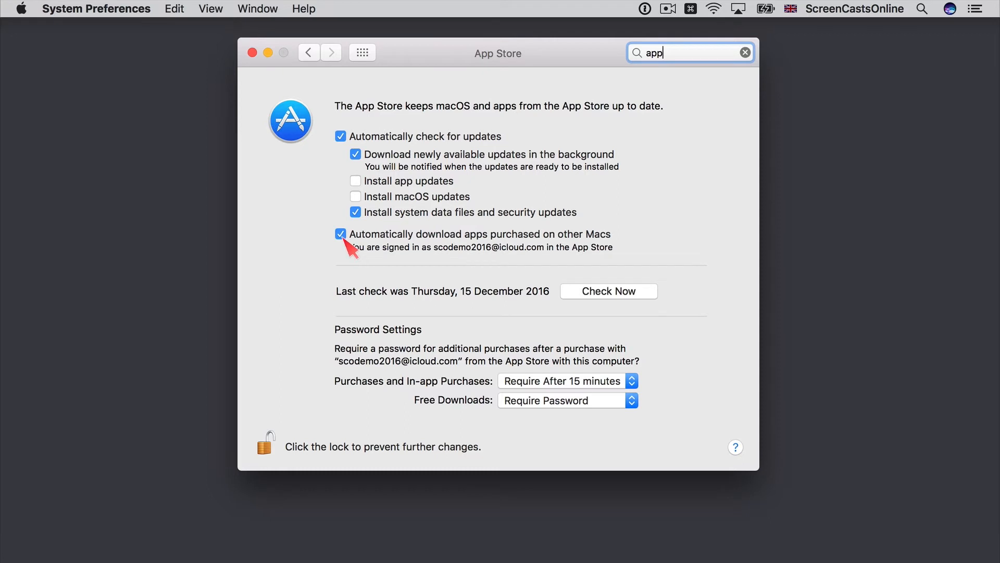
click(340, 234)
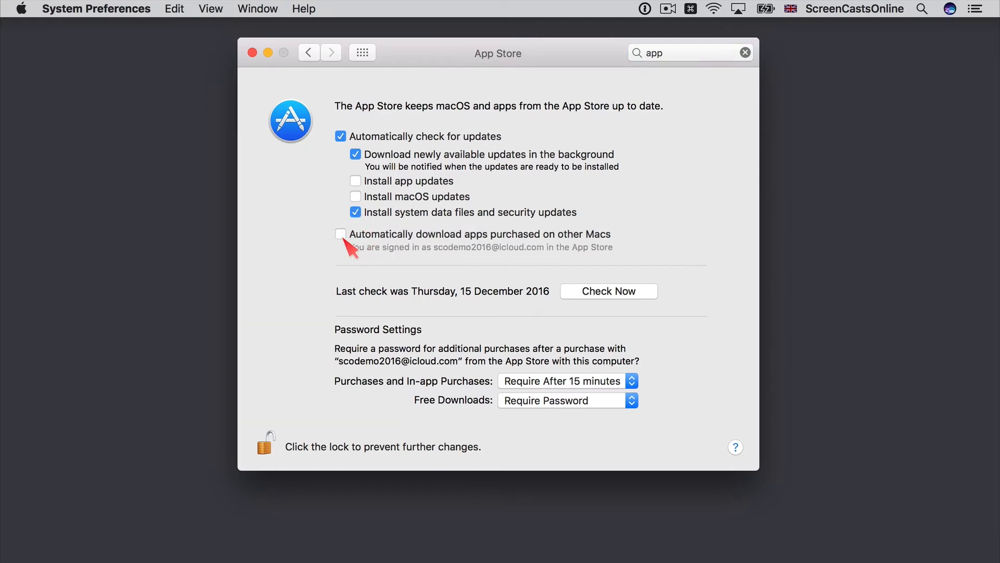
click(341, 234)
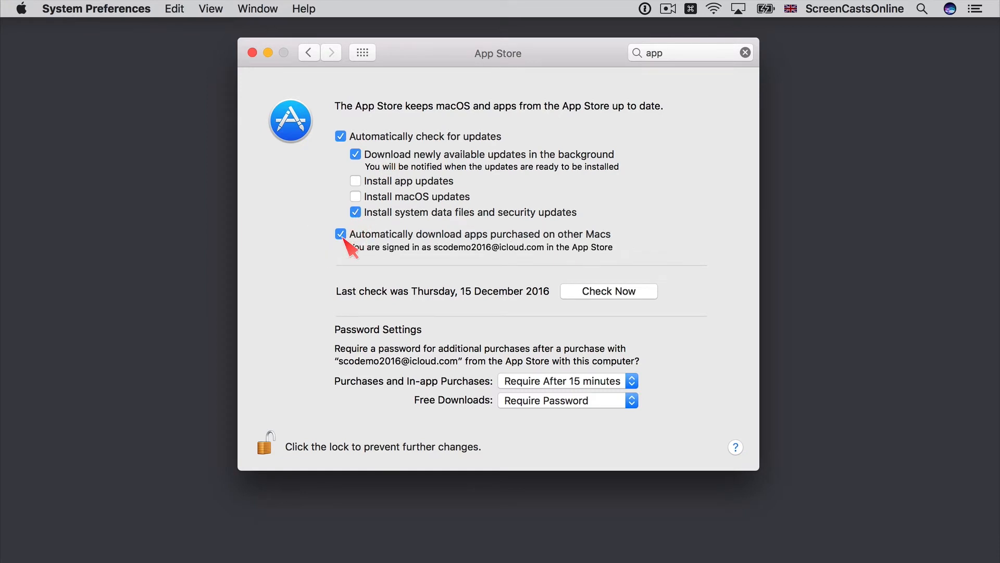
mouse_move(604, 395)
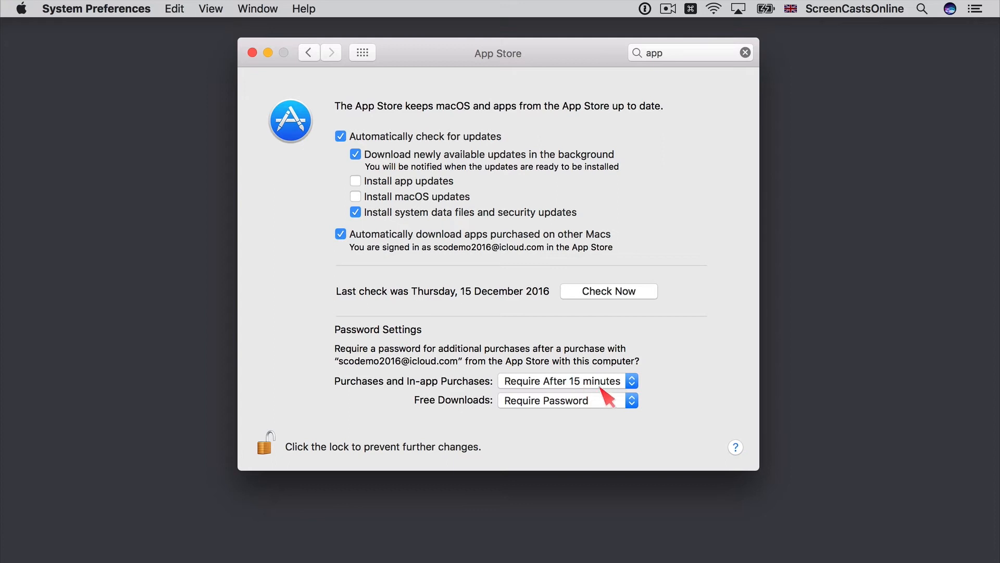
mouse_move(614, 389)
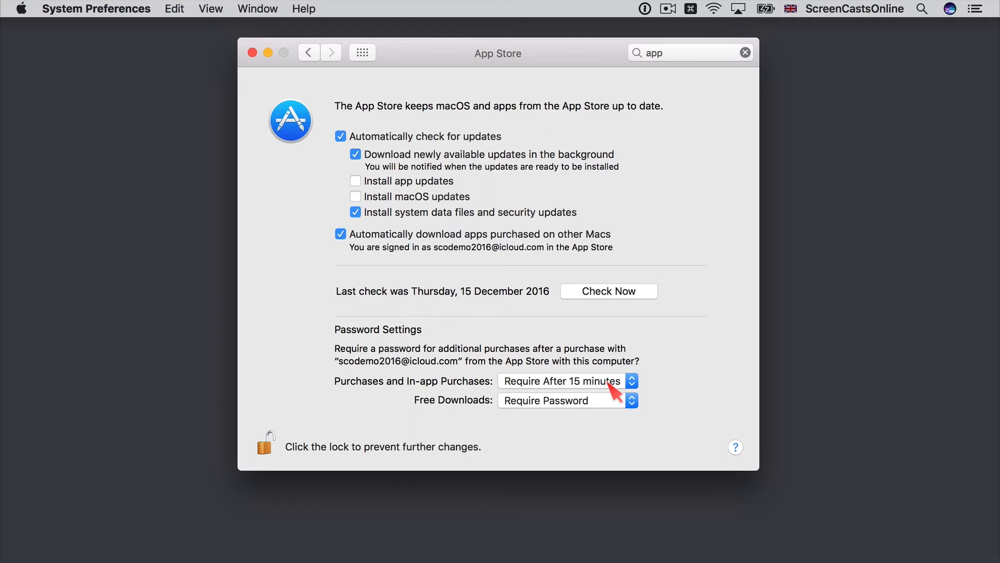
click(567, 381)
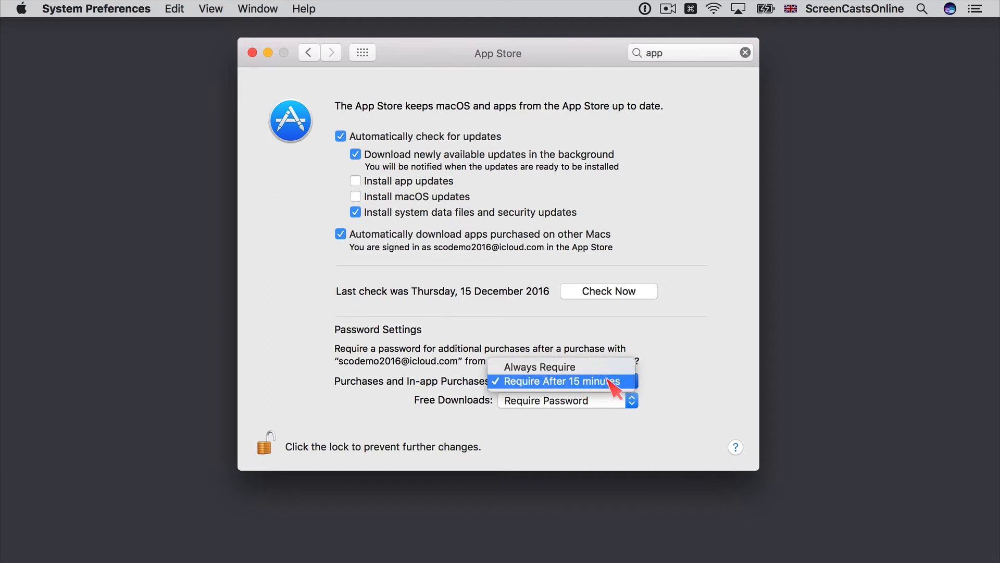
click(558, 381)
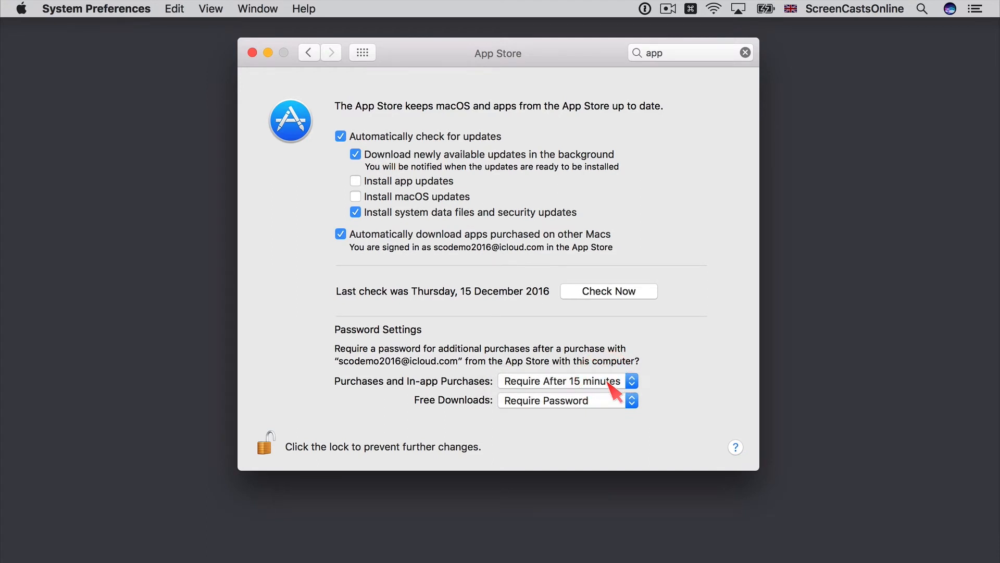
mouse_move(605, 413)
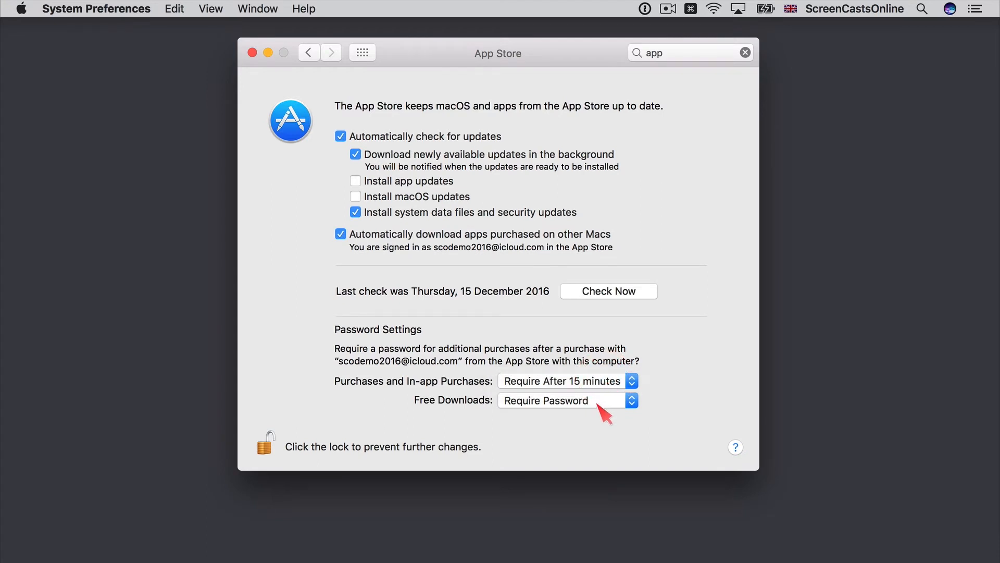
click(567, 400)
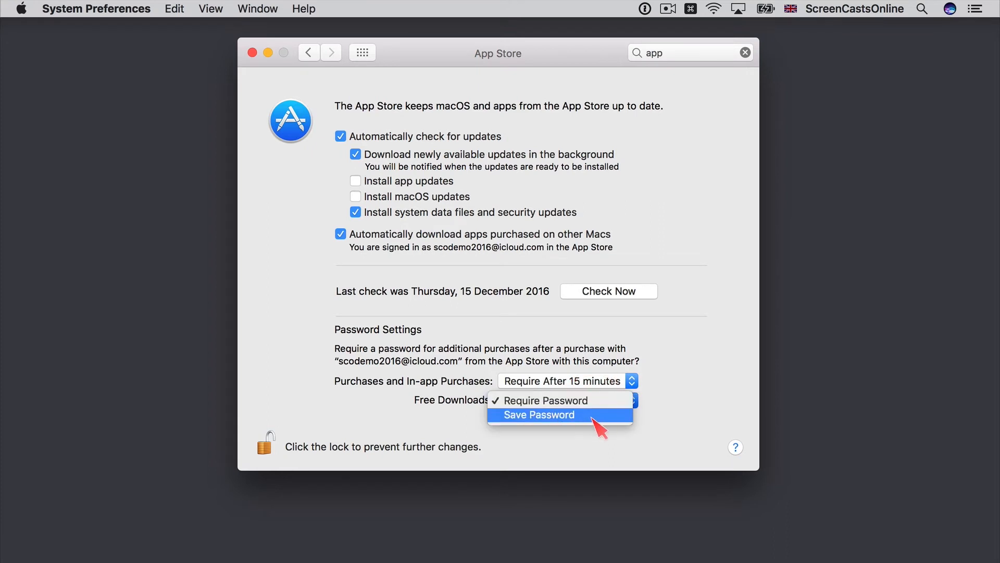
click(538, 414)
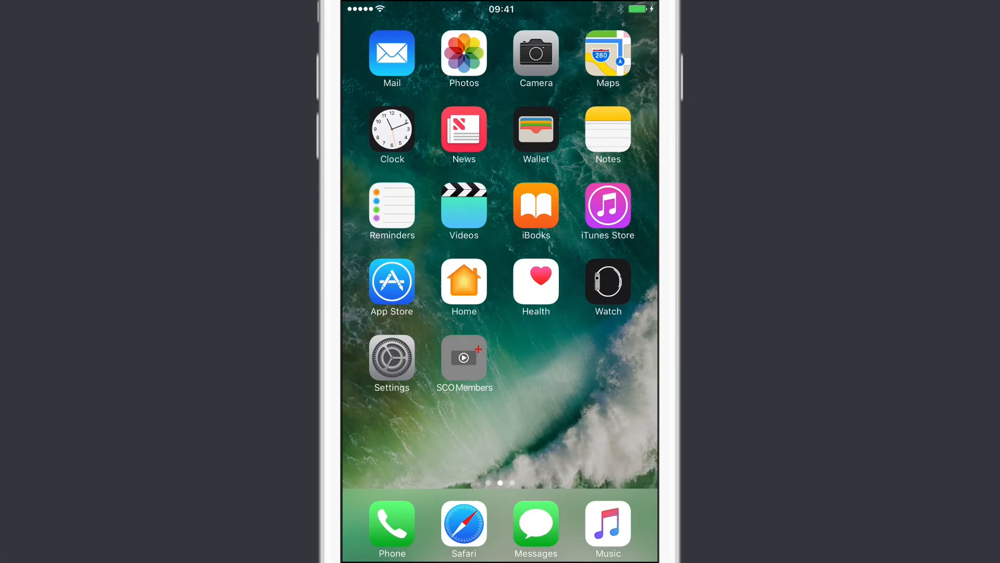
Open iOS Settings and scroll down toward iTunes & App Store
click(391, 355)
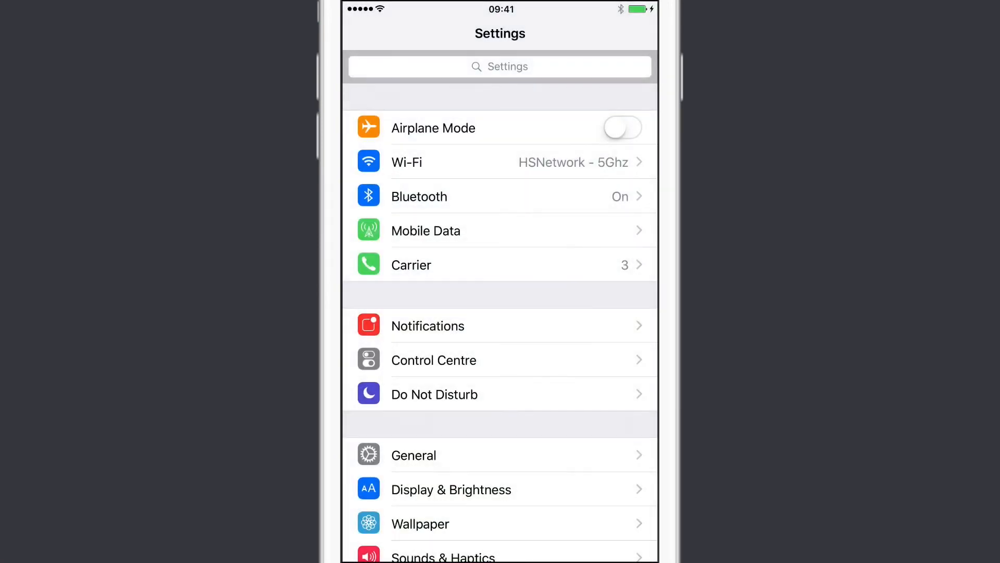
scroll(down, 3)
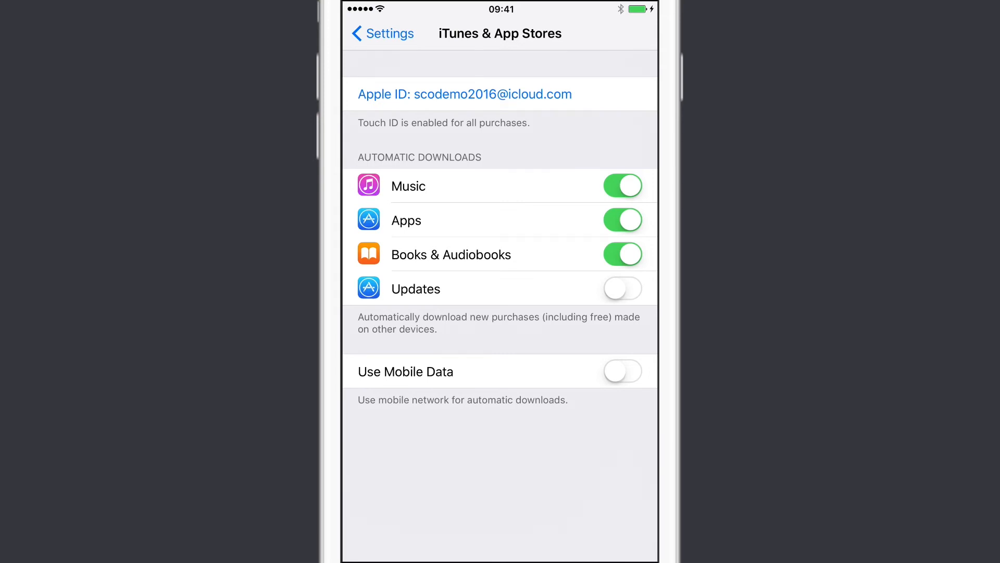
Switch on Updates and Use Mobile Data toggles, then return to the main Settings list
click(622, 292)
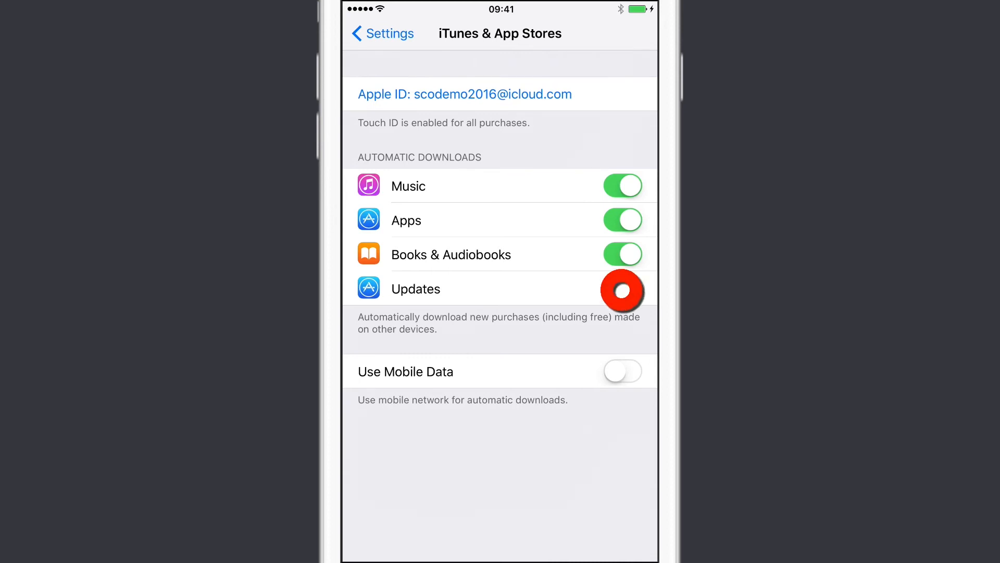
click(622, 288)
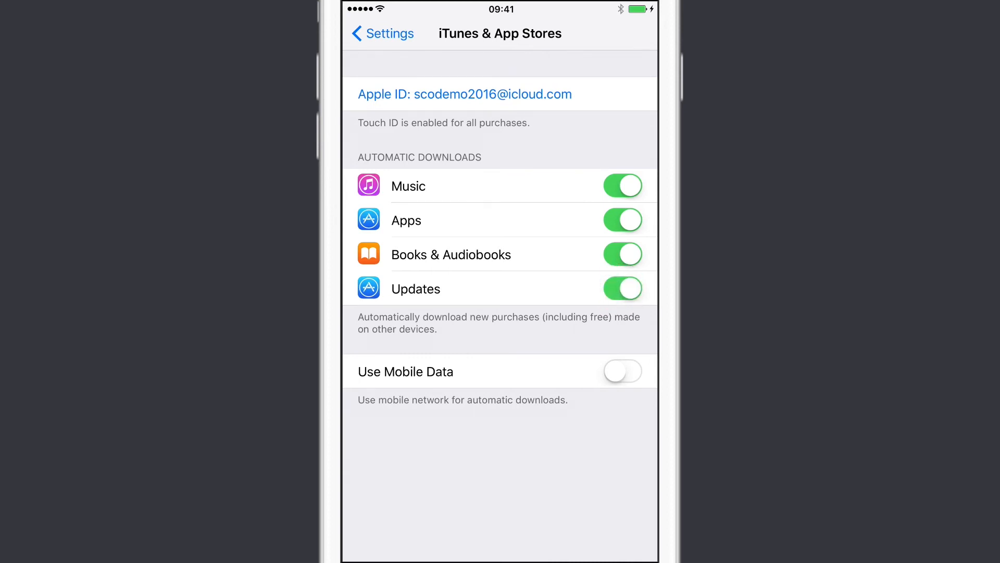
click(622, 371)
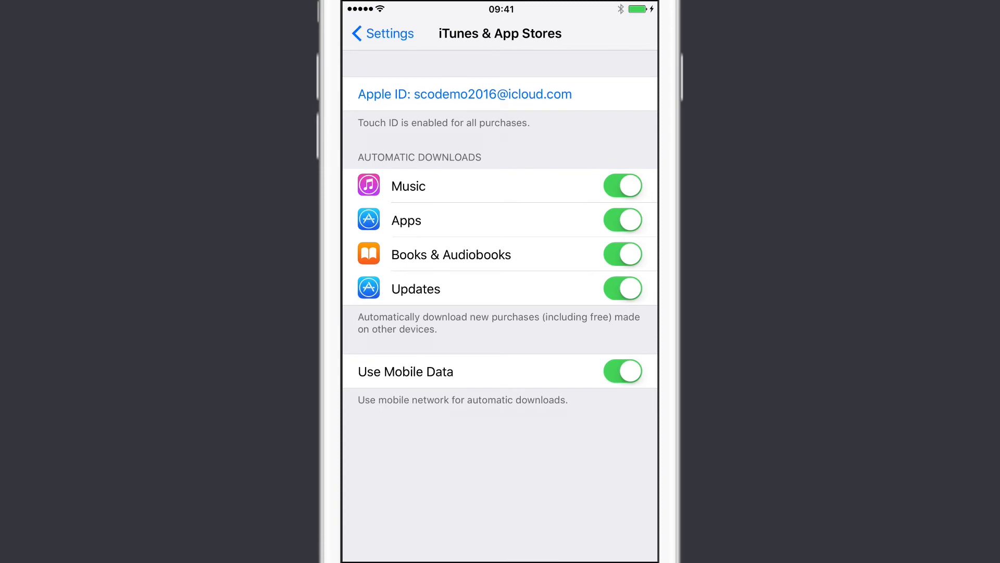
click(382, 33)
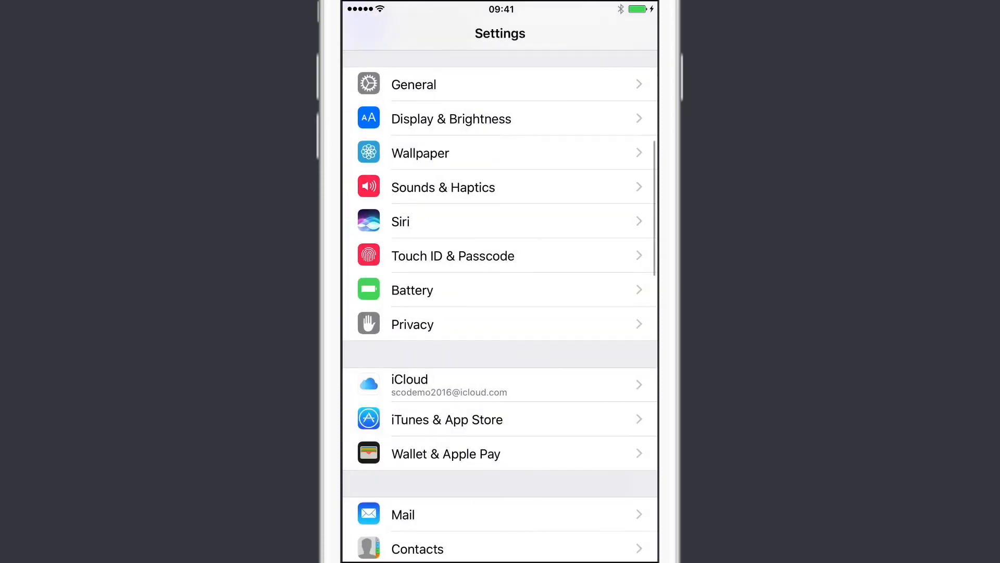
Go to General > Software Update to view the iOS 10.2 (362.3 MB) update
click(413, 85)
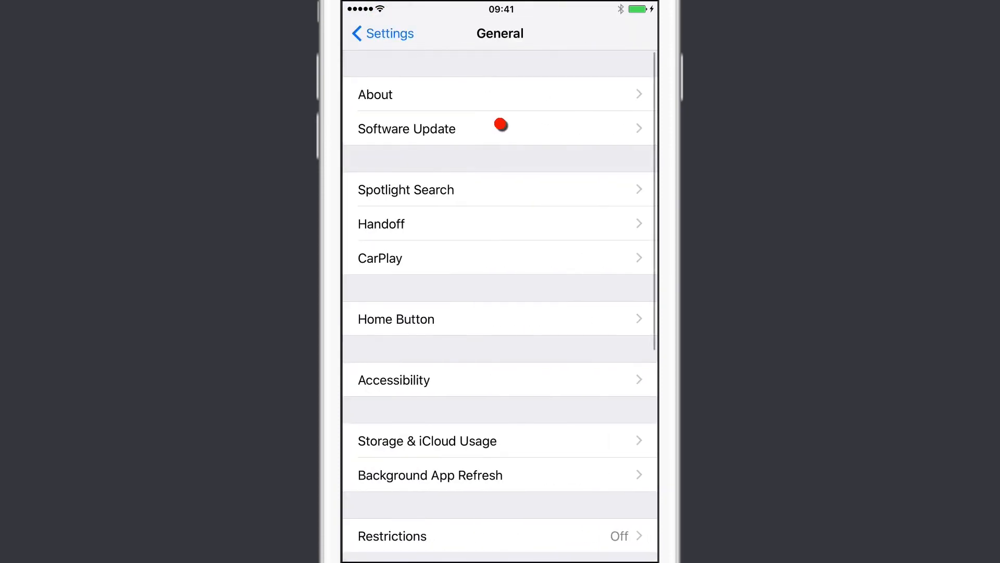
click(407, 128)
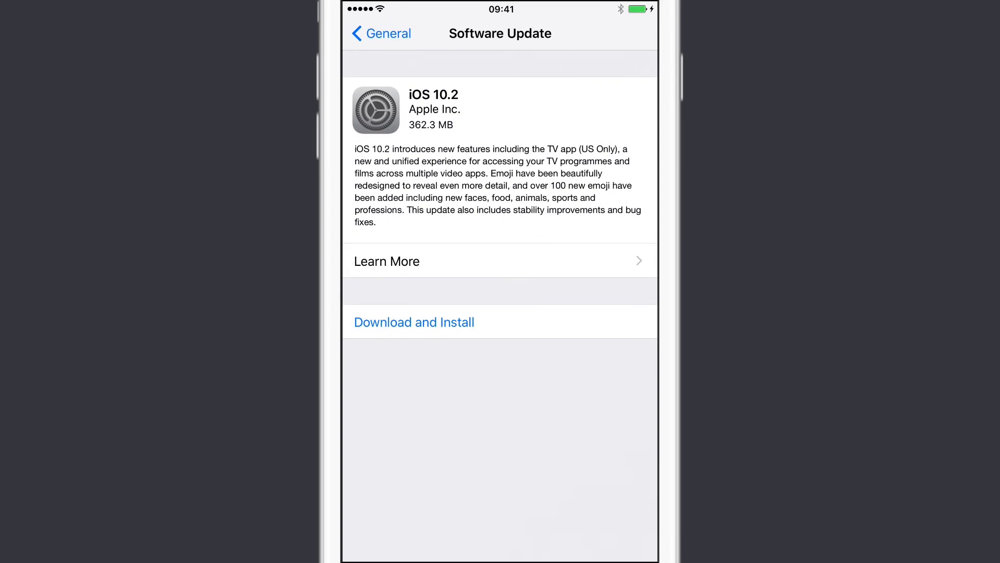